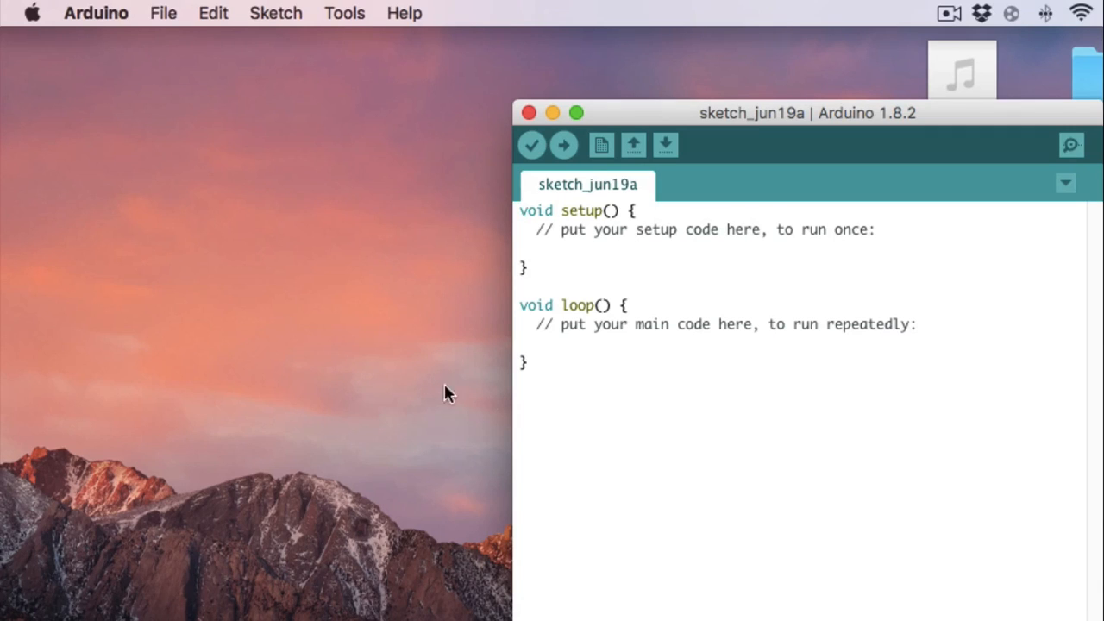
Add the ESP8266 package index URL to Additional Boards Manager URLs in Preferences
left_click(94, 12)
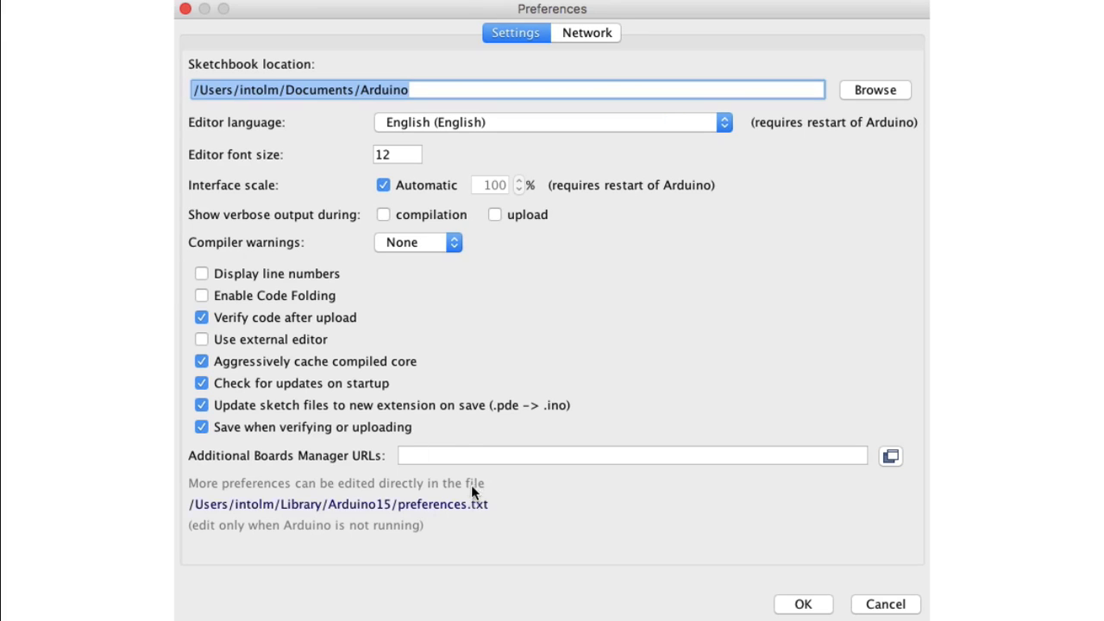
type("http://arduino.esp8266.com/stable/package_esp8266com_index.json")
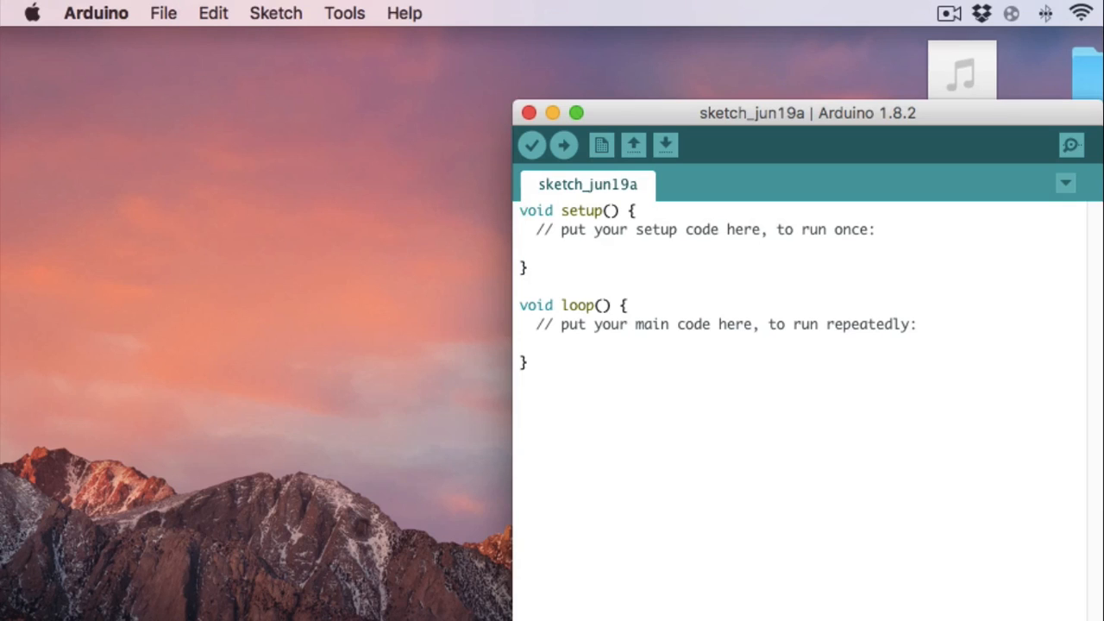
Install esp8266 board package version 2.0.0 via the Boards Manager, searching 'ESP8'
left_click(345, 12)
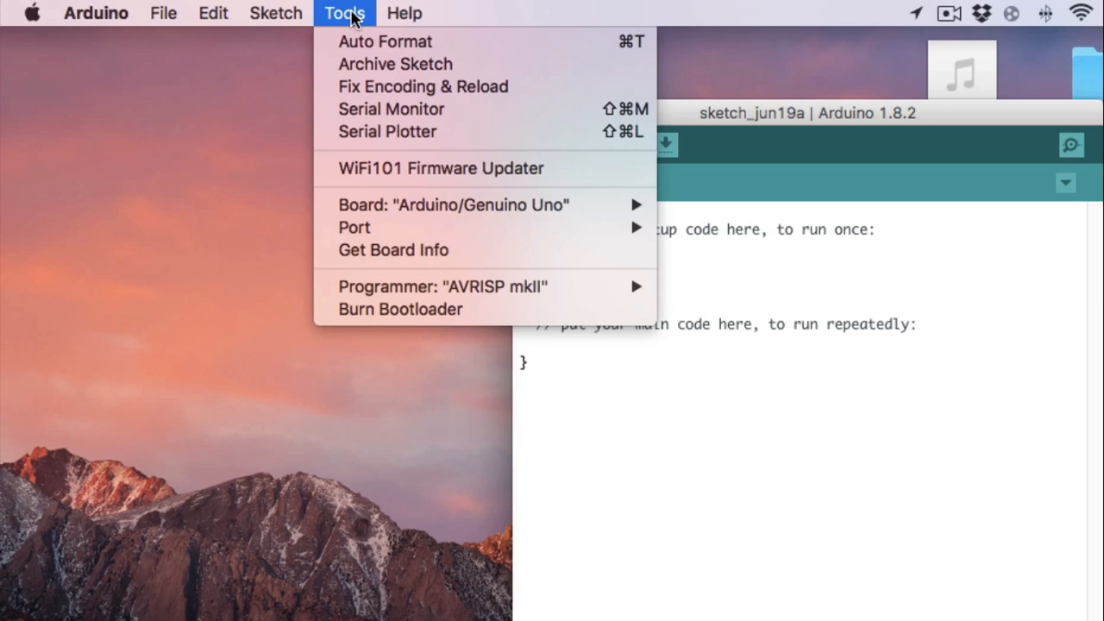
mouse_move(452, 204)
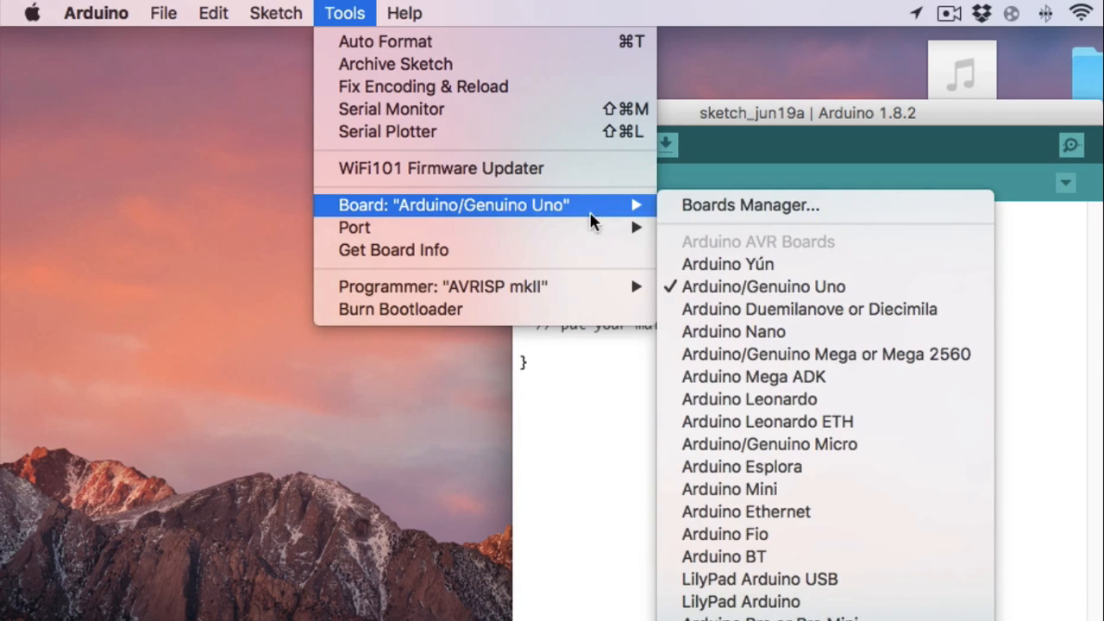
left_click(751, 204)
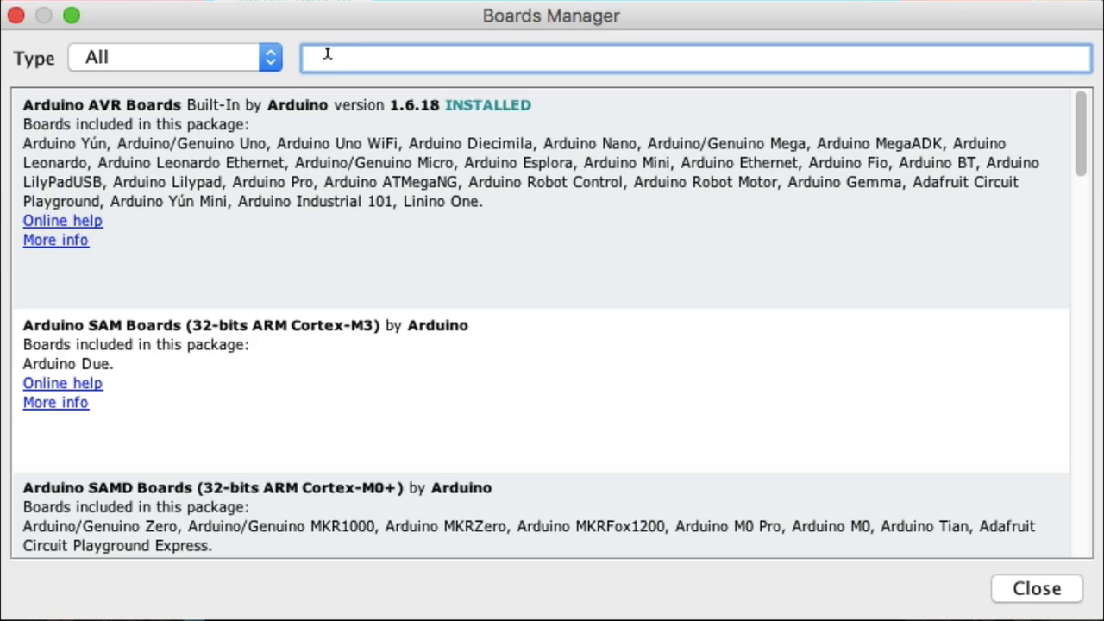
type("ESP8266")
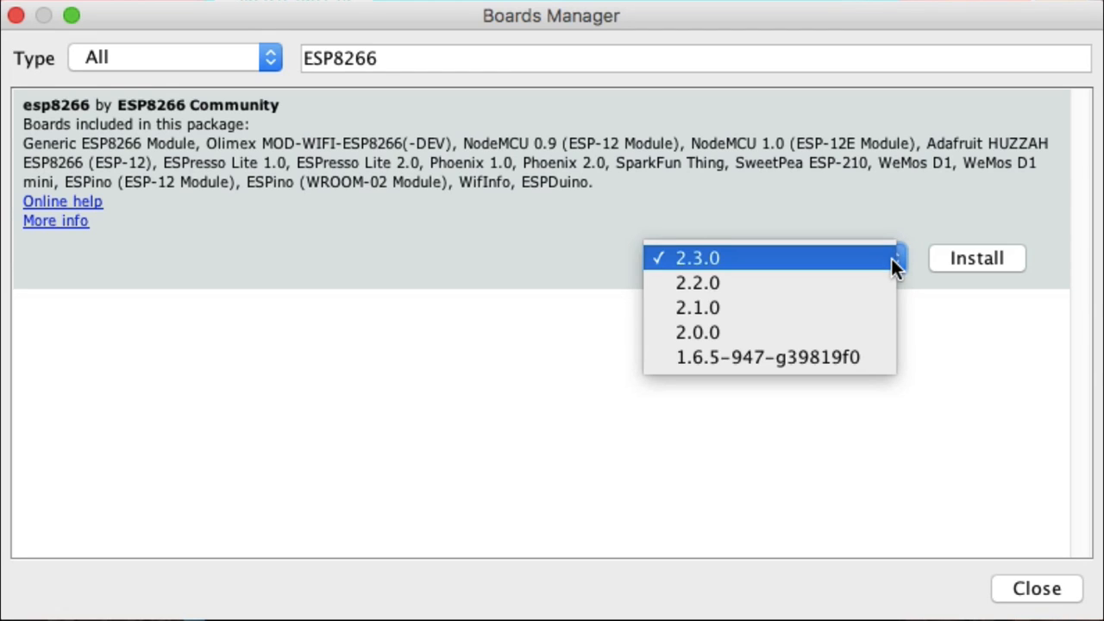
left_click(690, 331)
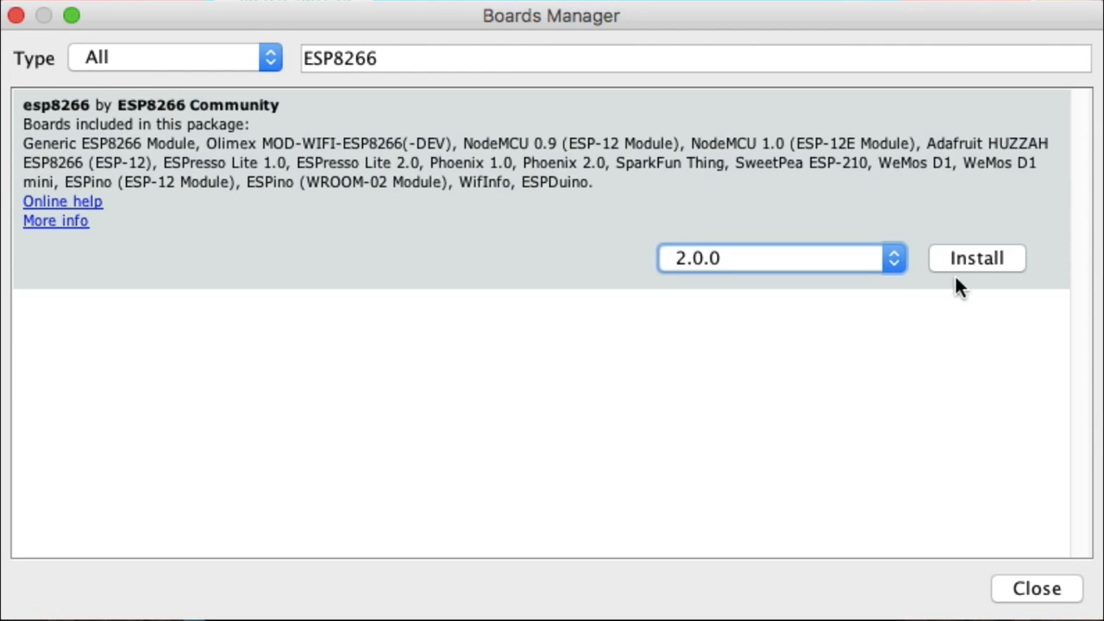
left_click(977, 258)
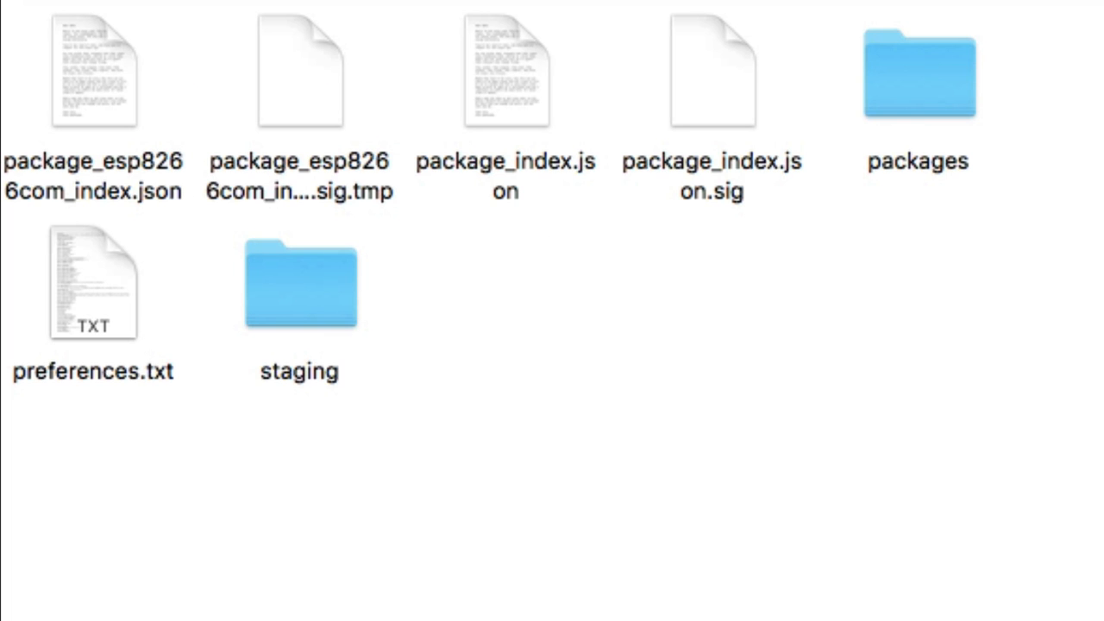
mouse_move(921, 81)
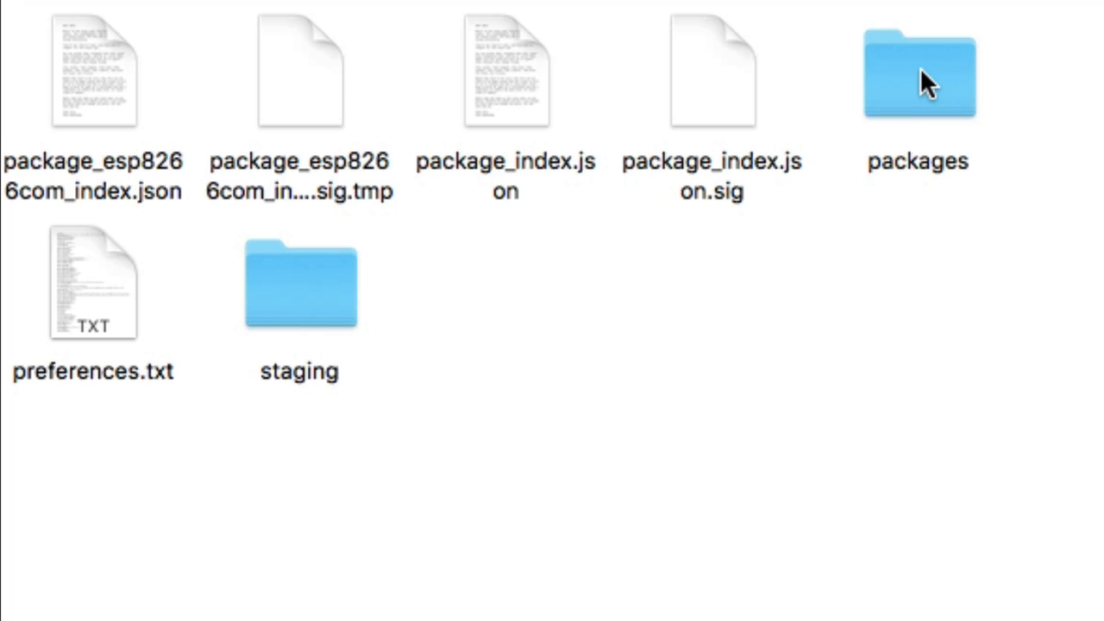
Navigate into the packages folder toward the SDK include folder with user_interface.h
double_click(918, 72)
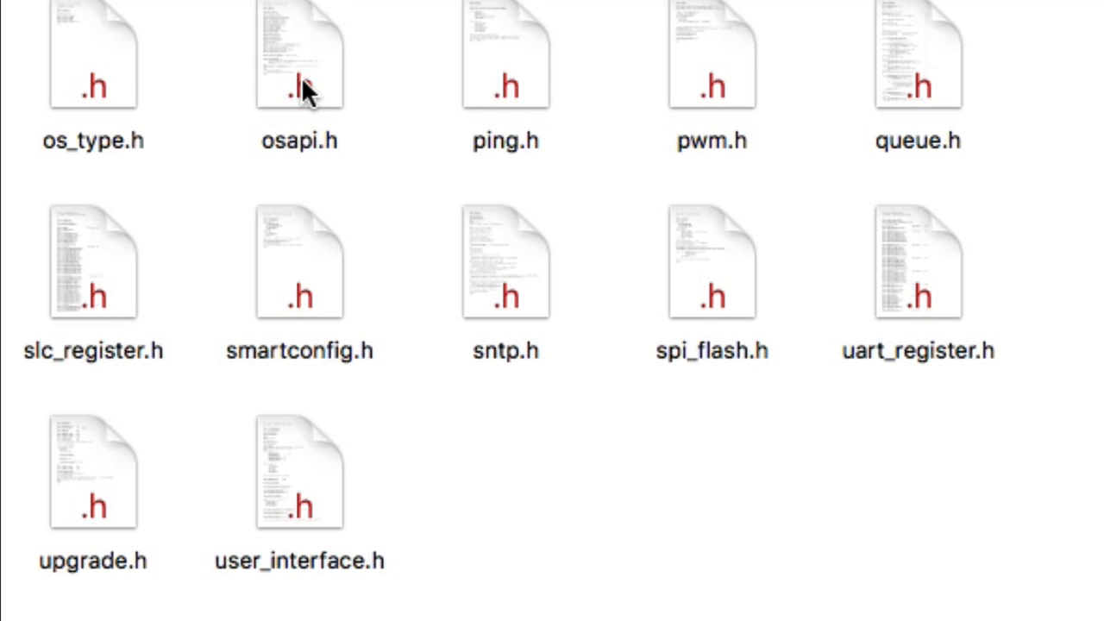
scroll("up", 3)
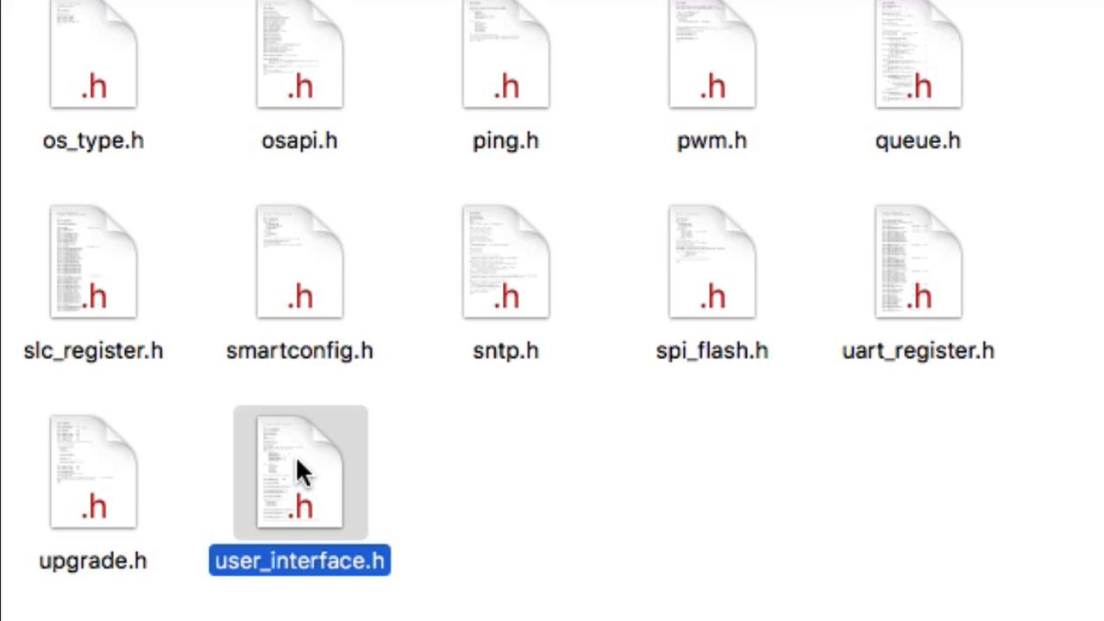
Edit user_interface.h in TextWrangler, placing the cursor after its last declaration
double_click(299, 479)
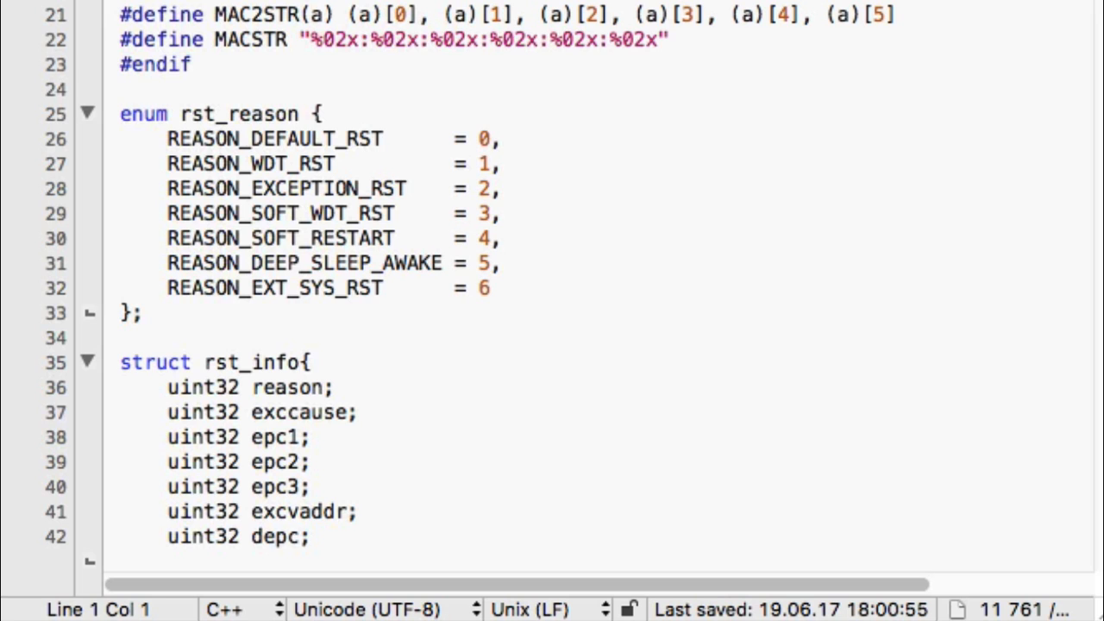
scroll("down", 3)
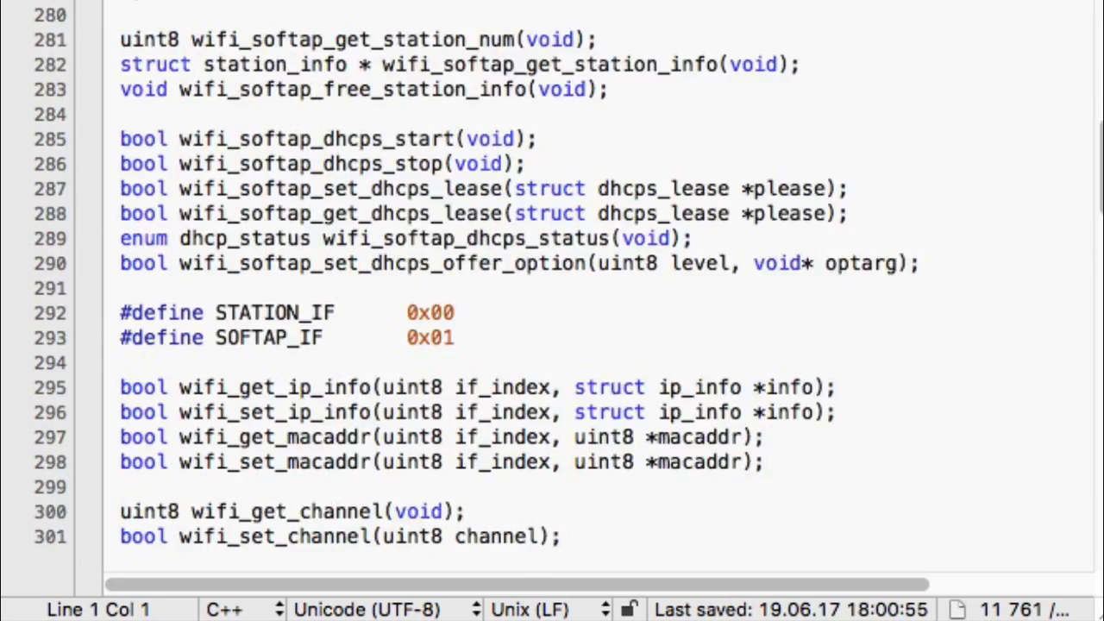
scroll("down", 3)
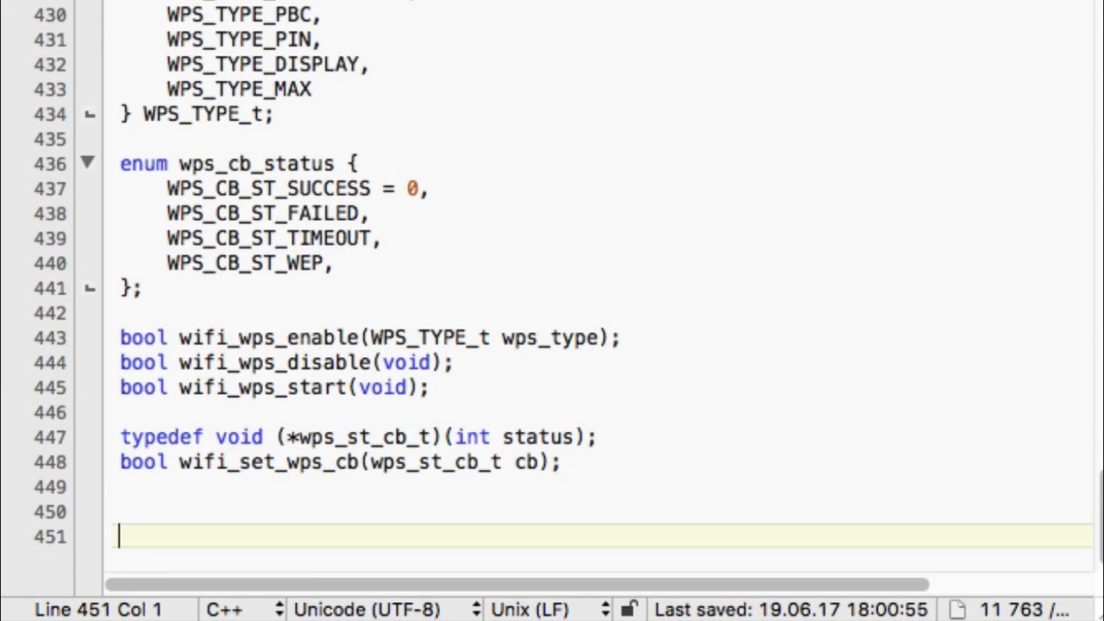
left_click(127, 506)
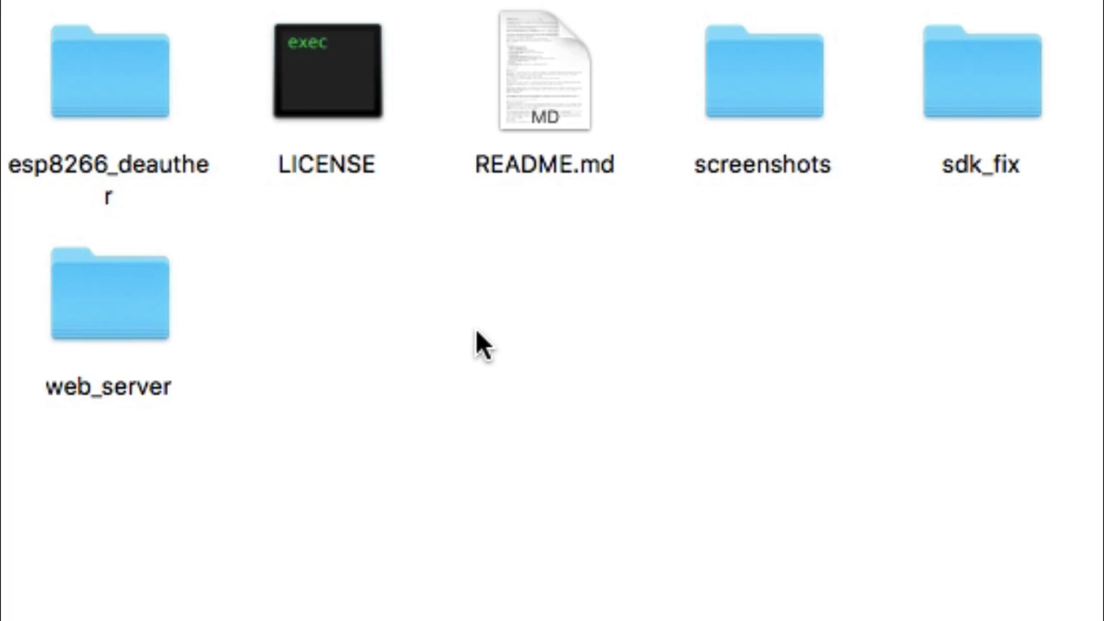
mouse_move(992, 89)
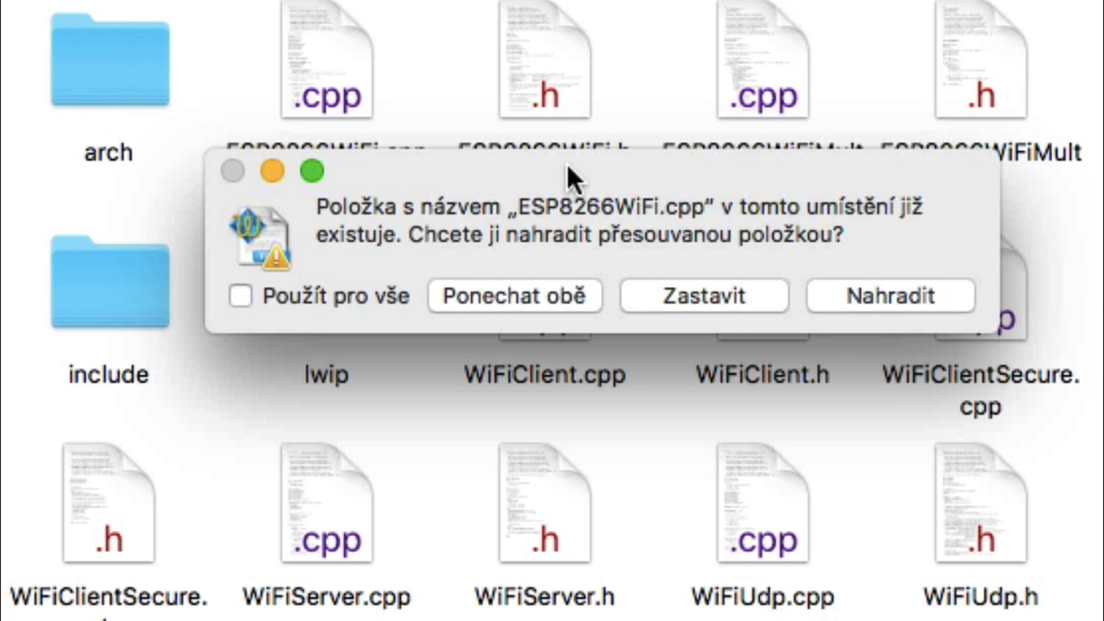
Replace the existing ESP8266WiFi library files with the sdk_fix versions
left_click(899, 297)
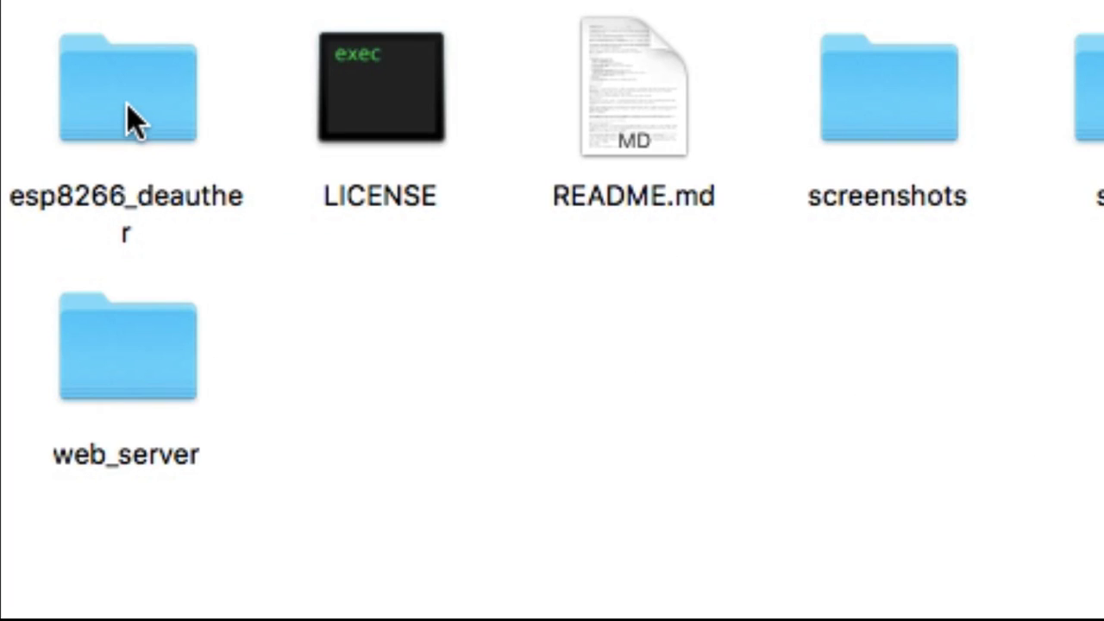
Load the esp8266_deauther sketch and set the board to NodeMCU 0.9 (ESP-12 Module)
double_click(112, 87)
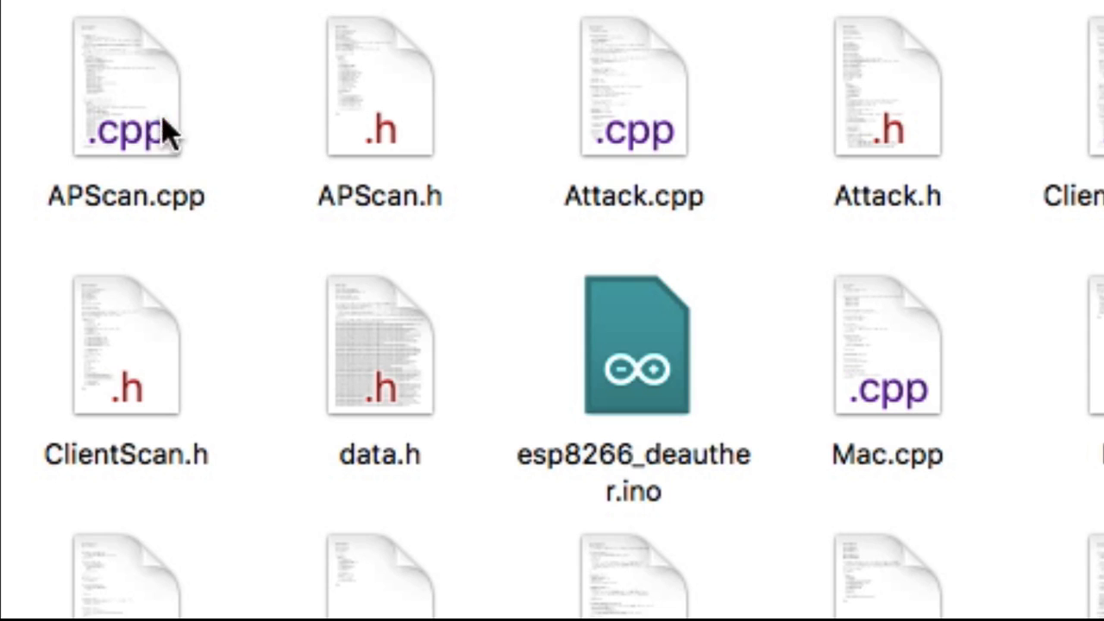
double_click(635, 357)
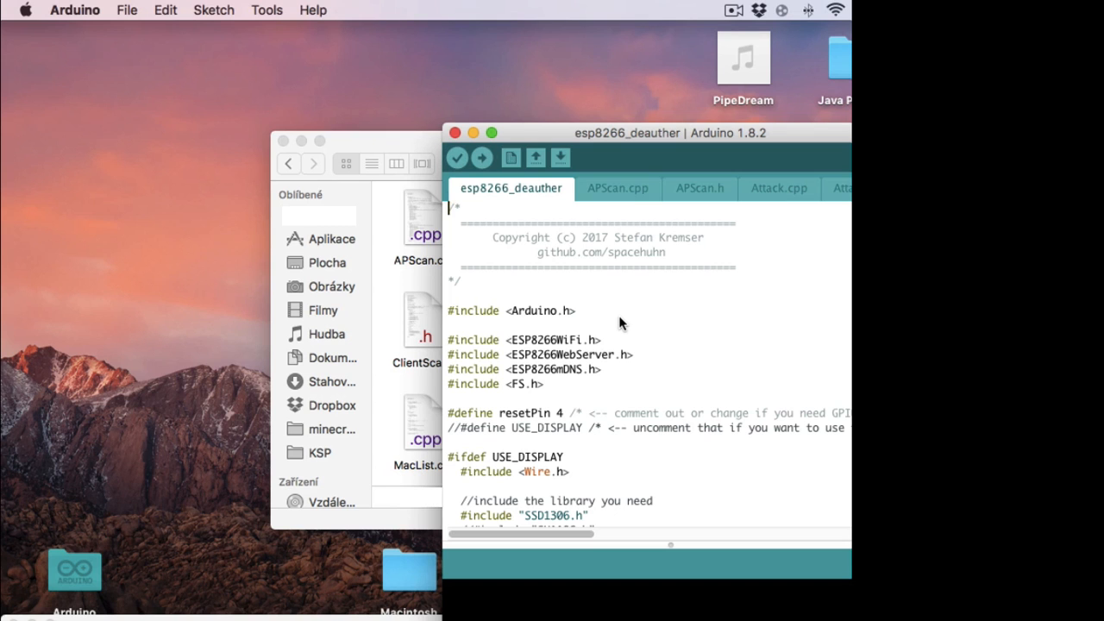
mouse_move(531, 214)
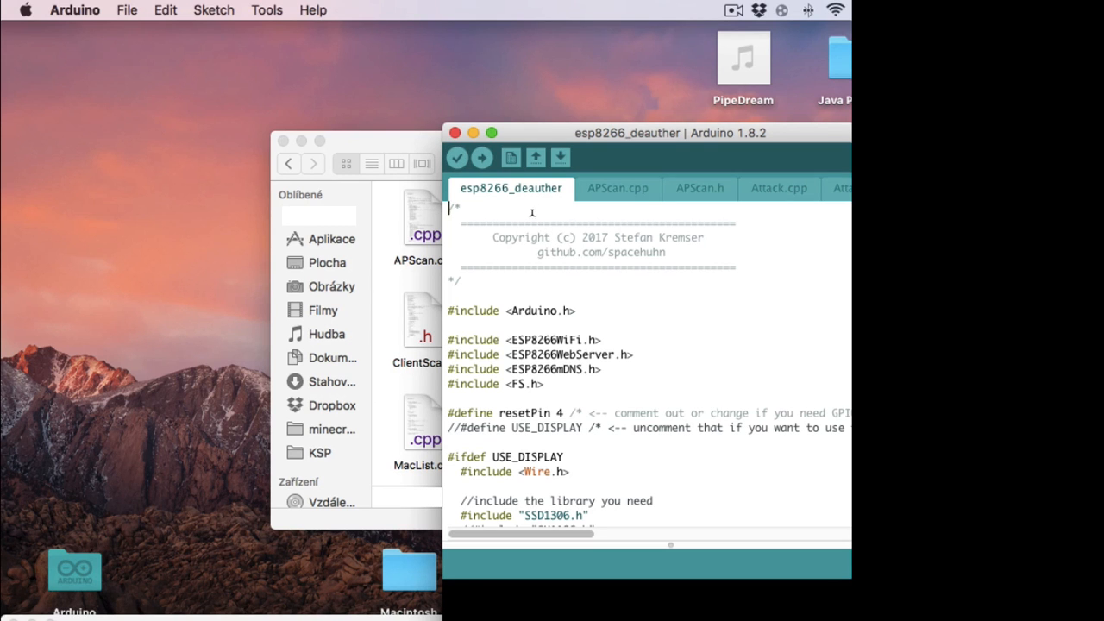
left_click(266, 10)
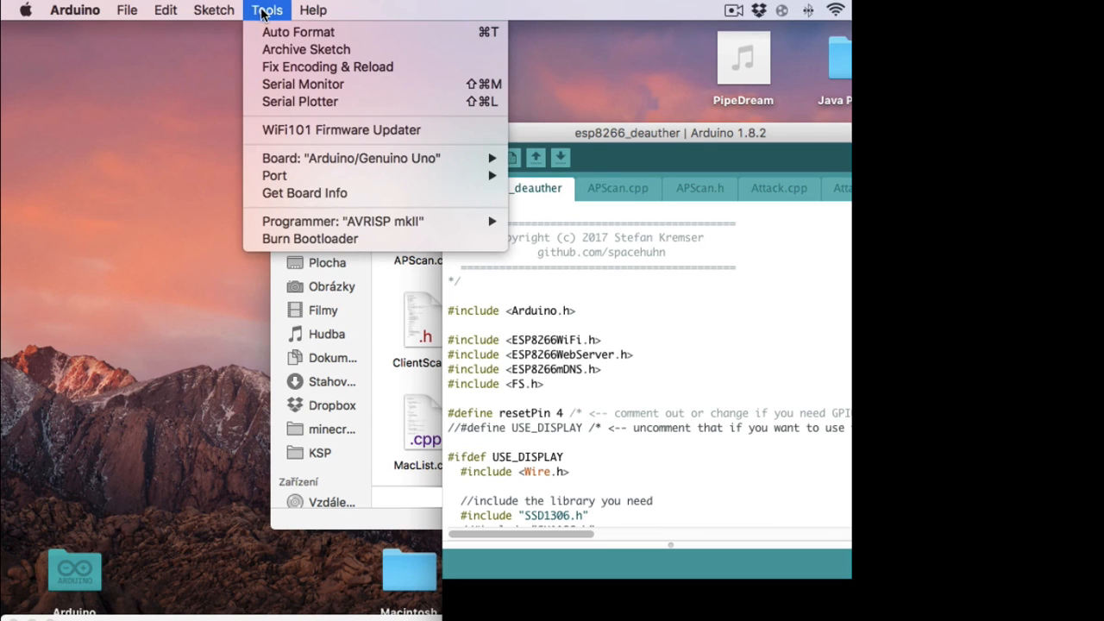
left_click(373, 159)
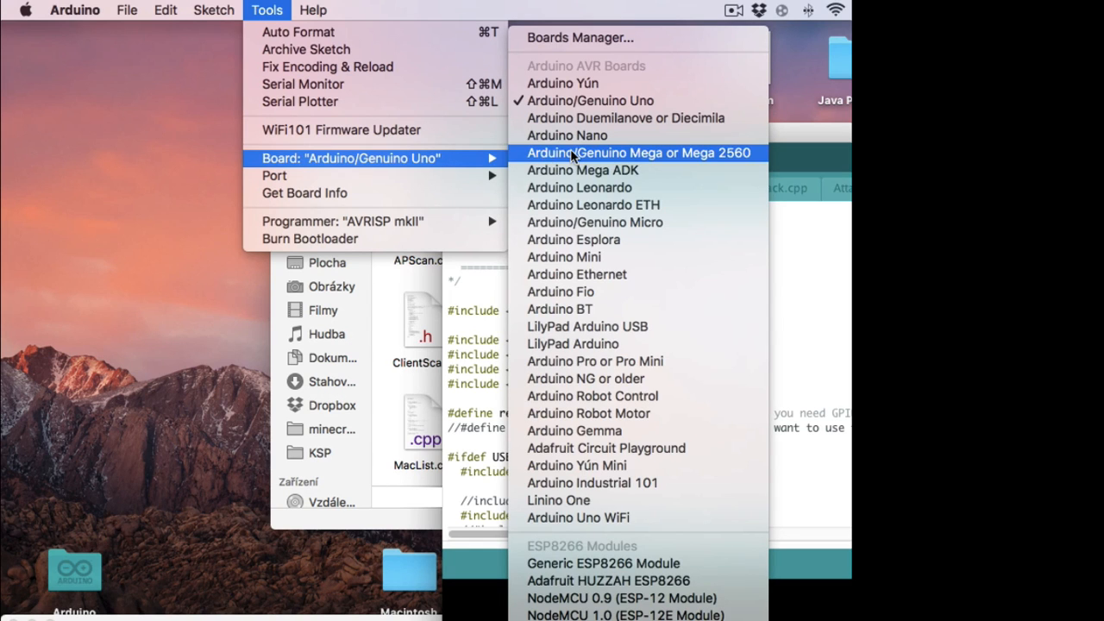
mouse_move(586, 563)
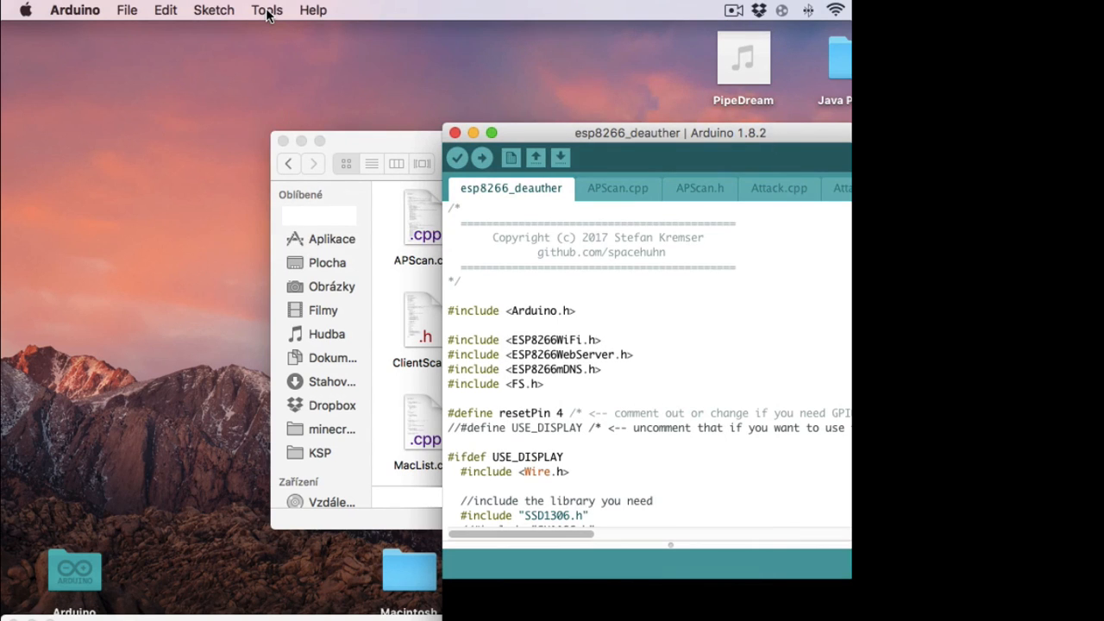
left_click(266, 11)
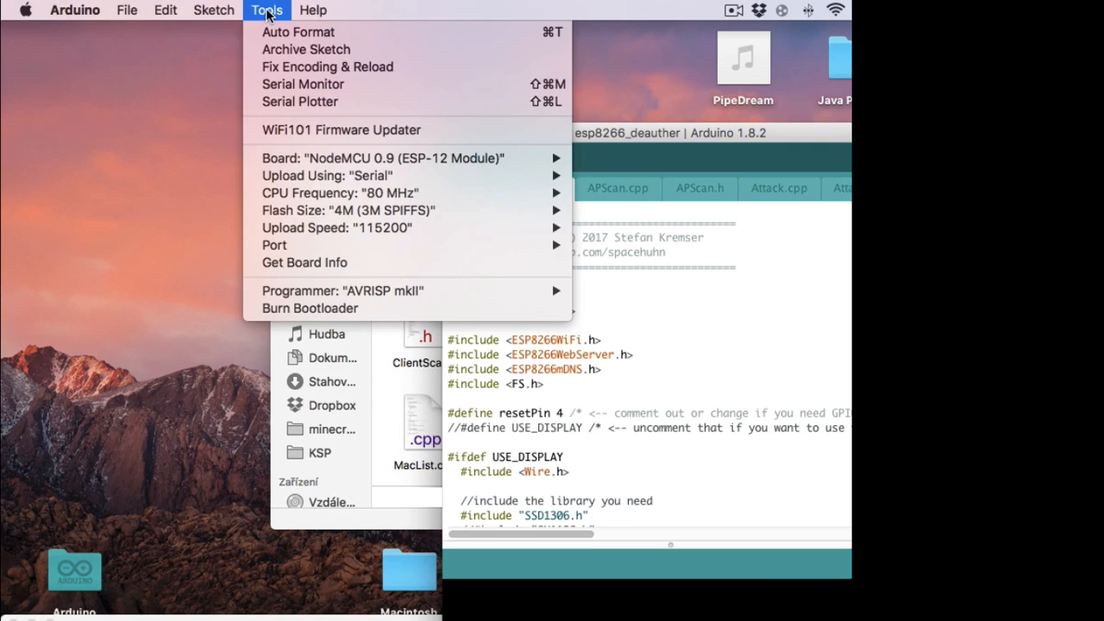
mouse_move(299, 252)
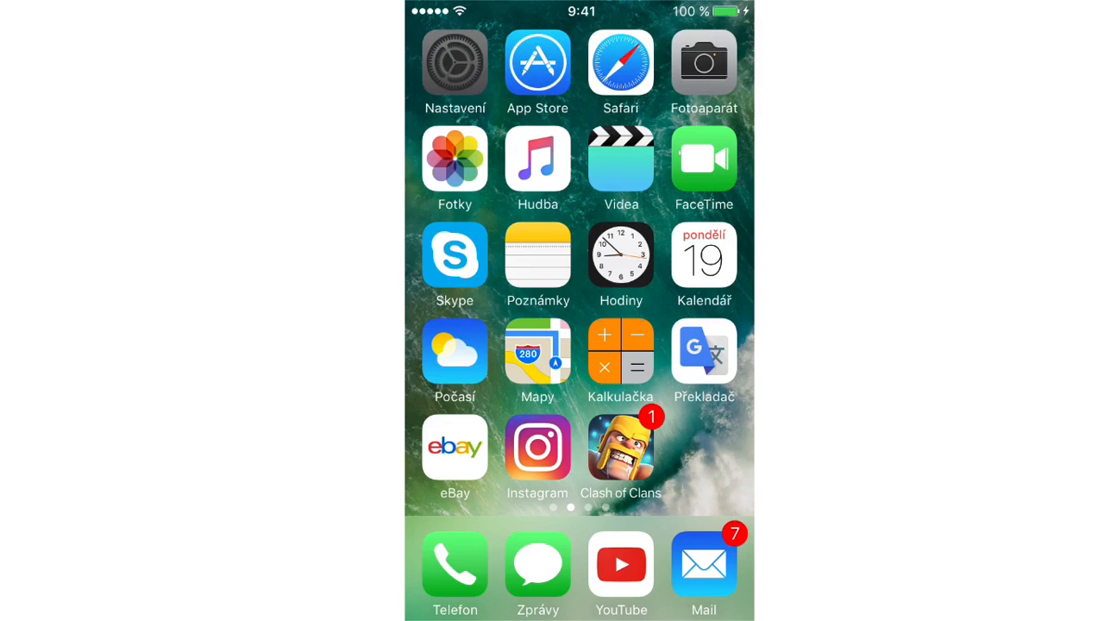
Join the pwned Wi-Fi network and view its details showing router 192.168.4.1
left_click(456, 62)
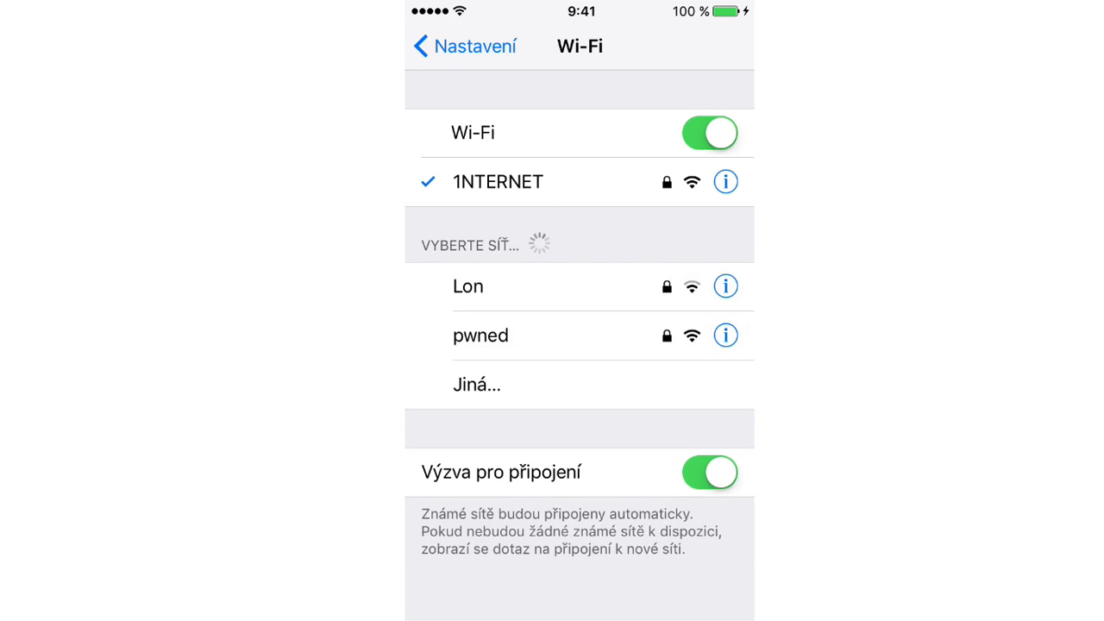
left_click(479, 335)
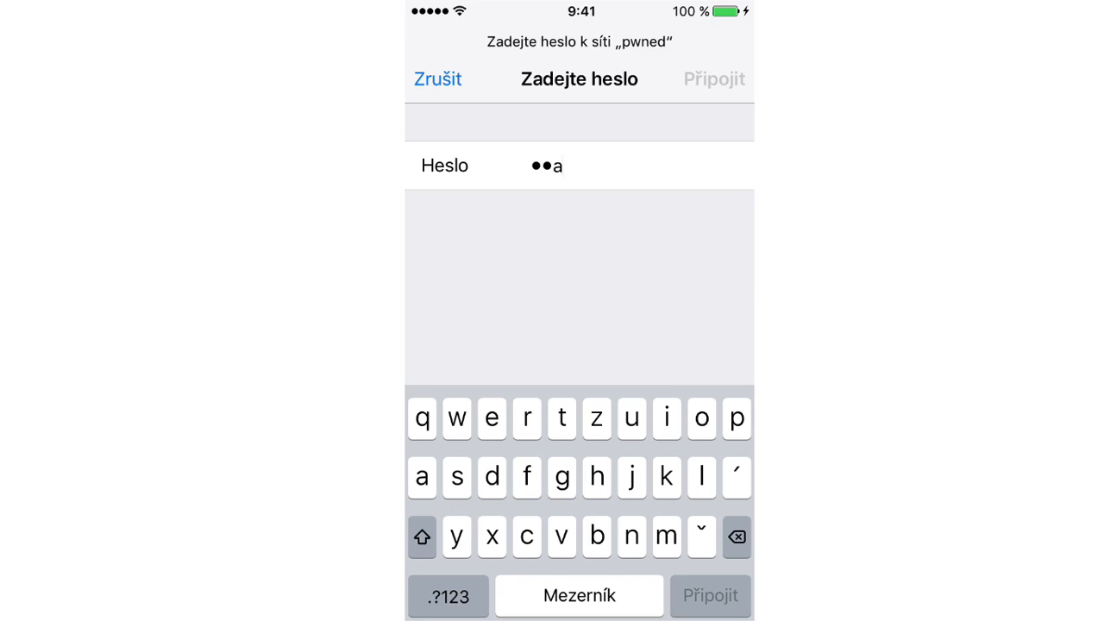
left_click(527, 419)
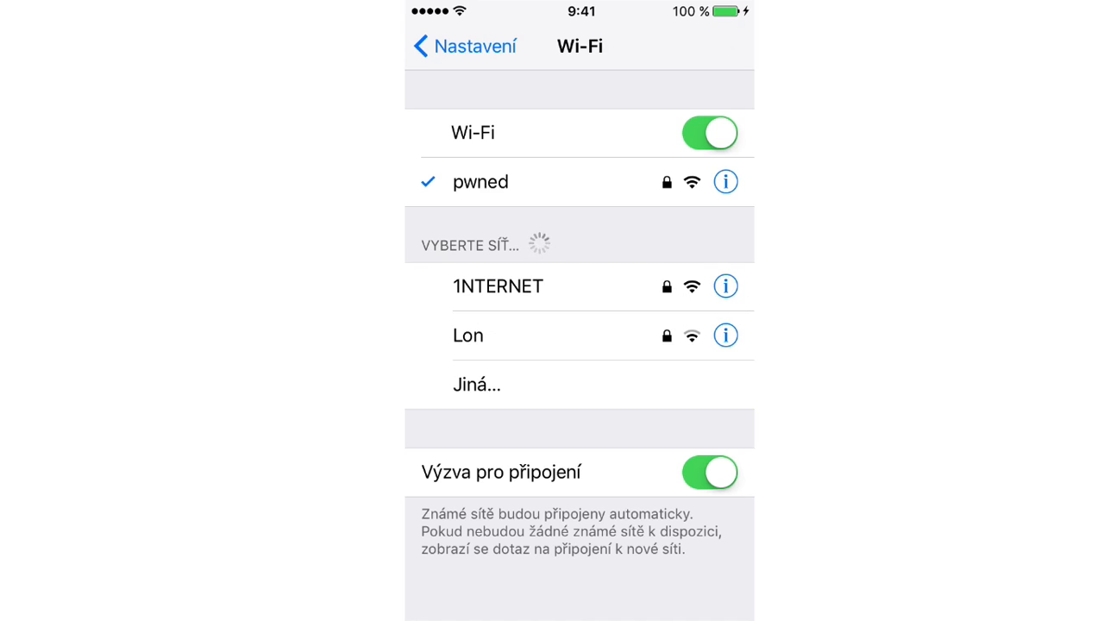
left_click(724, 181)
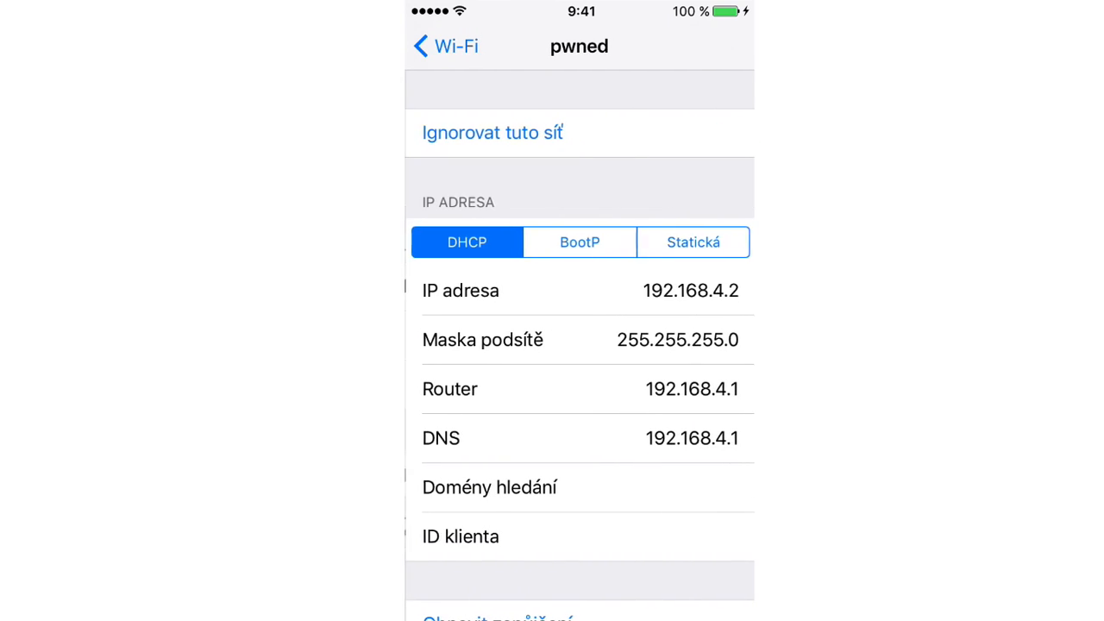
scroll("down", 3)
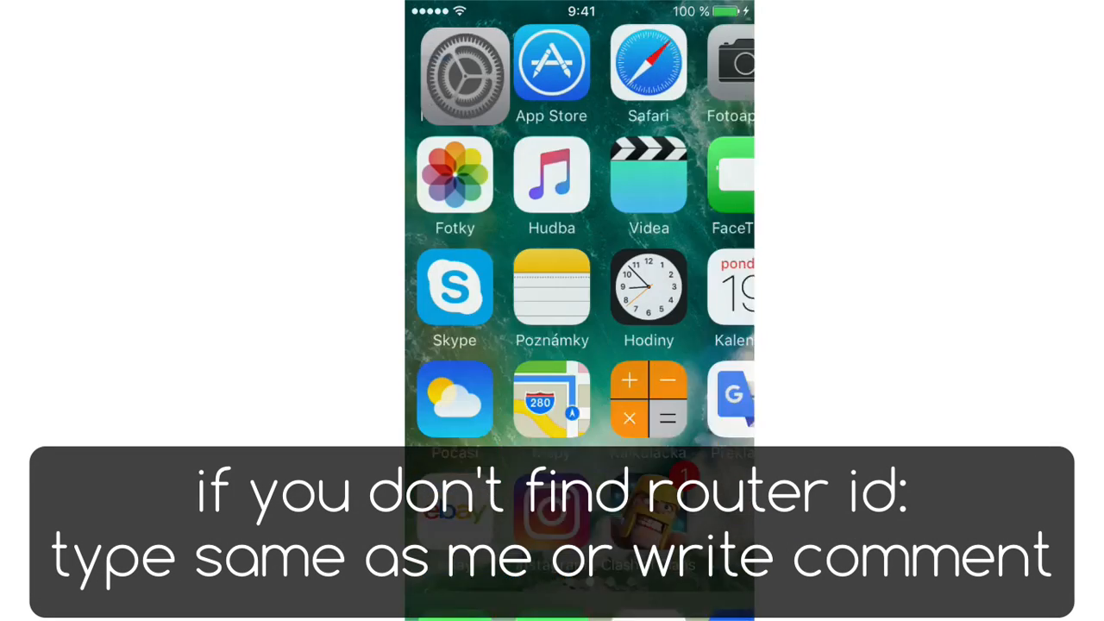
Load 192.168.4.1 in Safari and accept the Deauther warning notice
left_click(645, 66)
type("192.168.4.1")
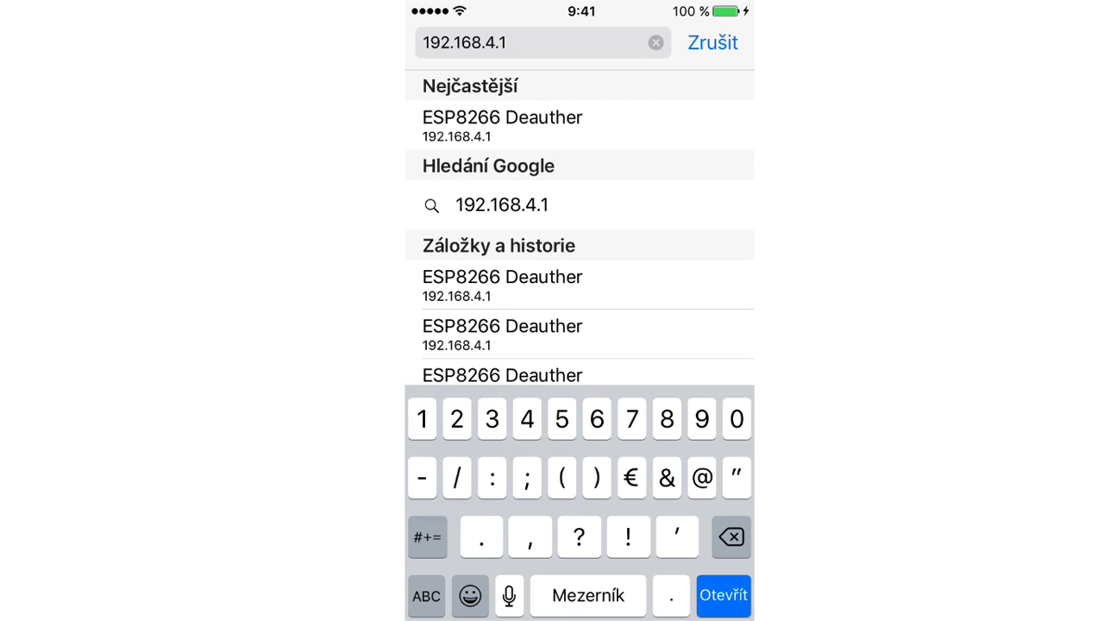
left_click(725, 596)
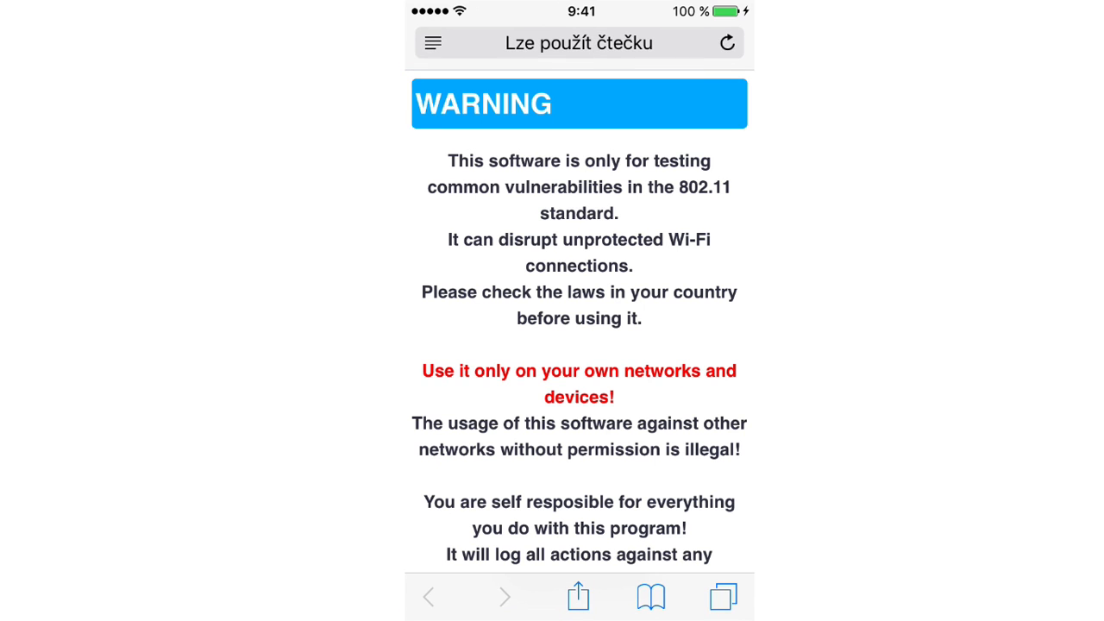
scroll("down", 3)
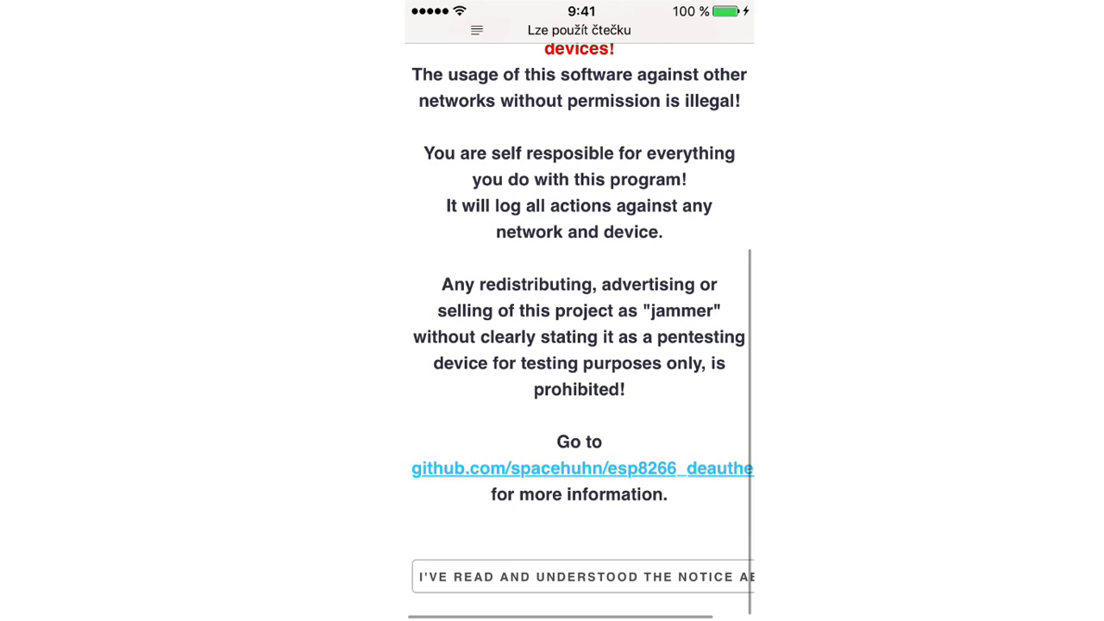
scroll("down", 3)
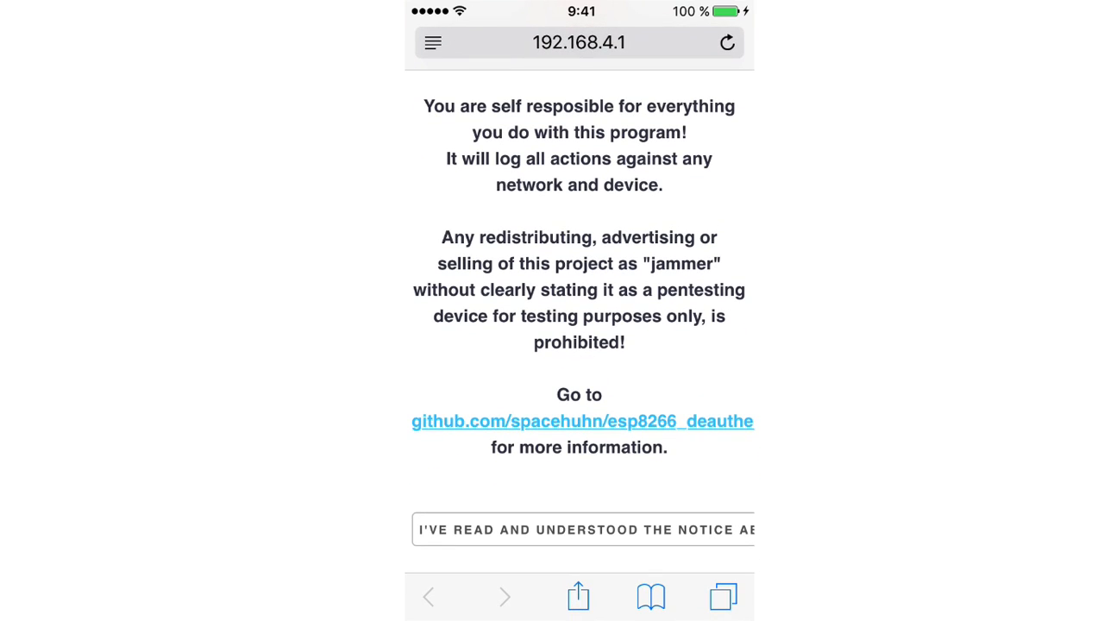
left_click(587, 528)
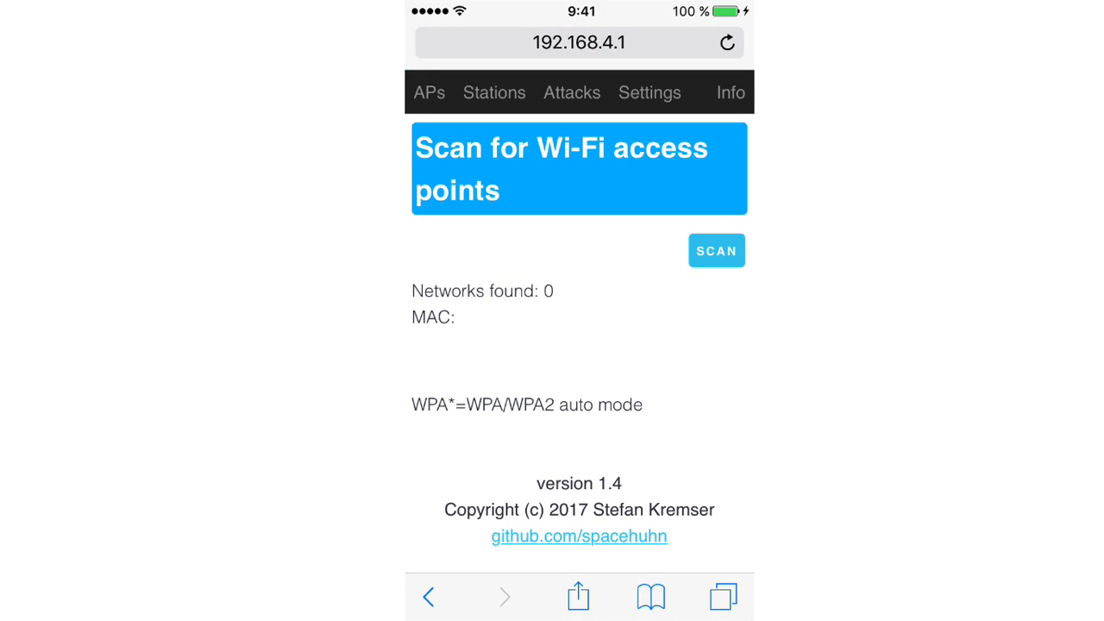
Scan for access points and select 1INTERNET as the attack target
left_click(716, 250)
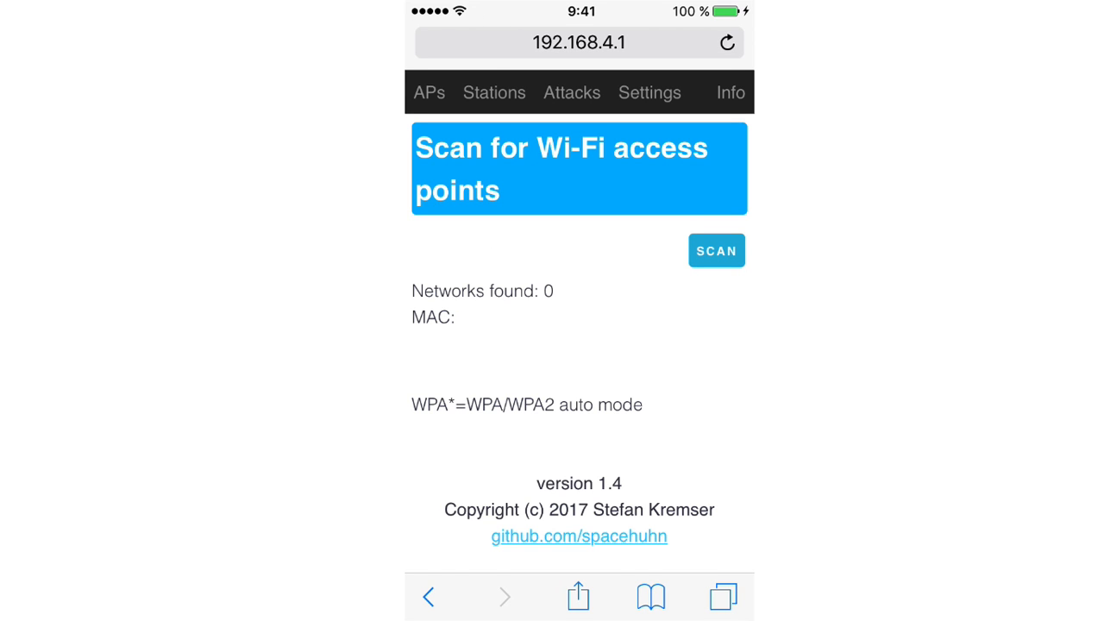
left_click(717, 250)
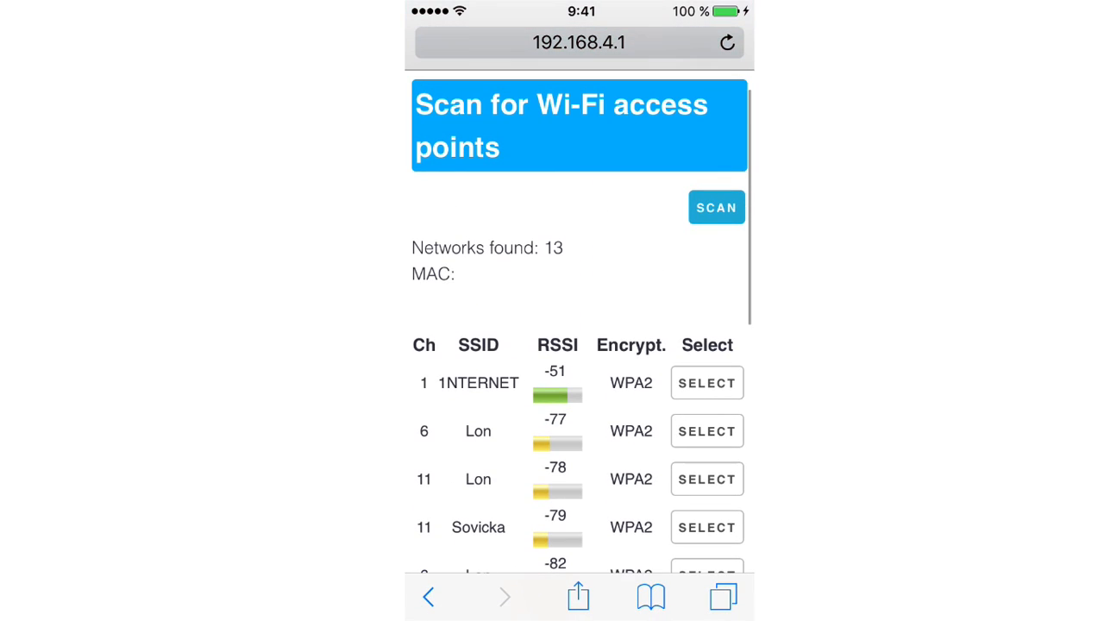
left_click(708, 383)
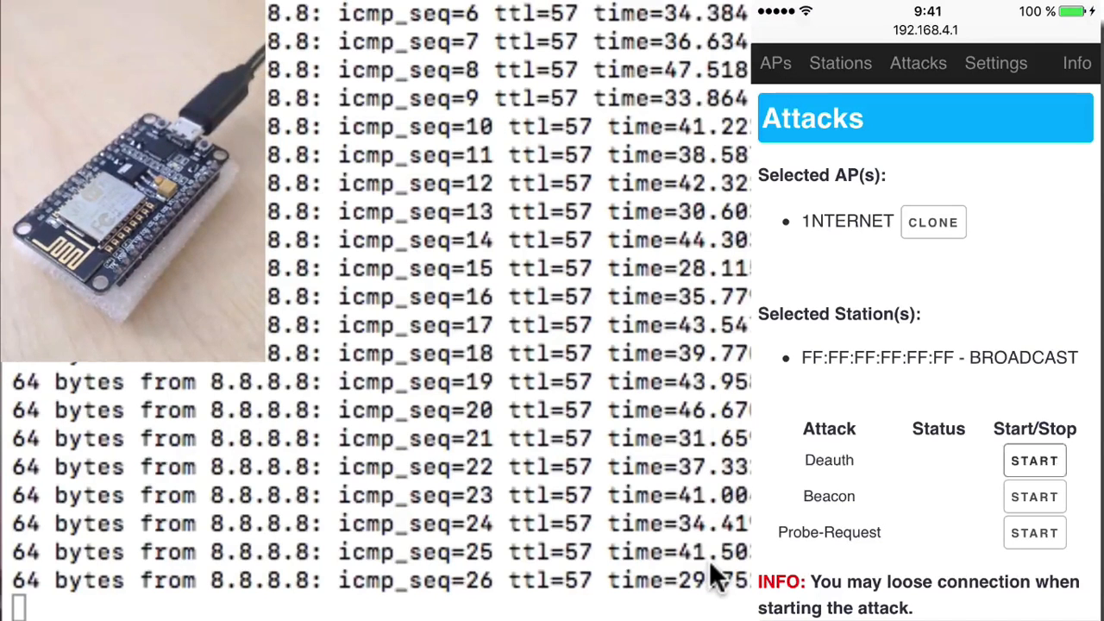
Start adding a new fake SSID to the list containing 'hi'
left_click(1035, 459)
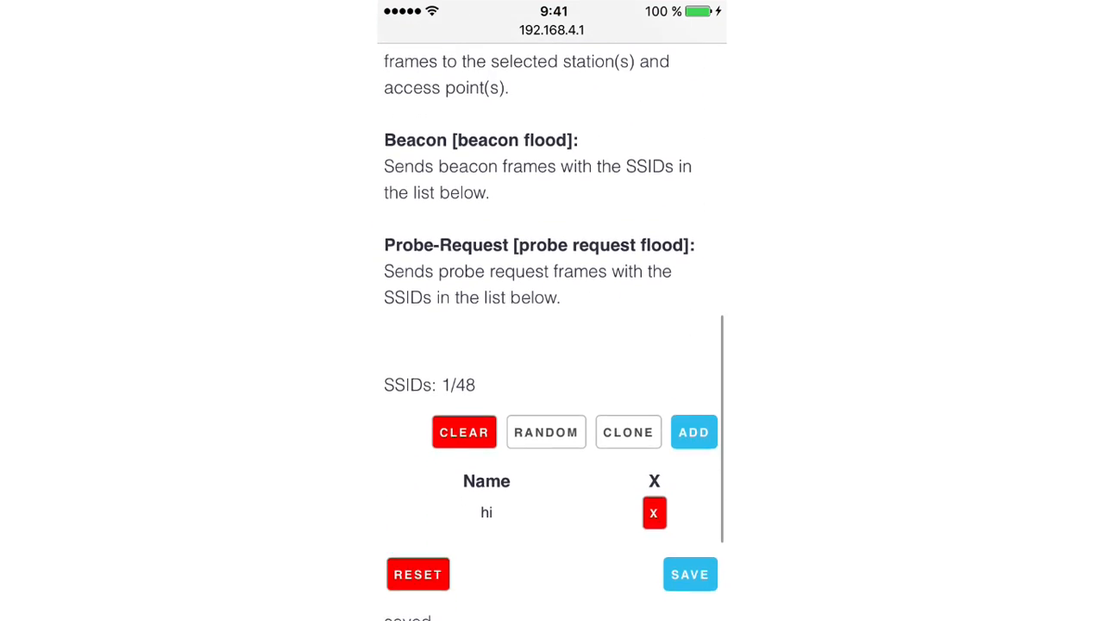
left_click(693, 432)
type("f")
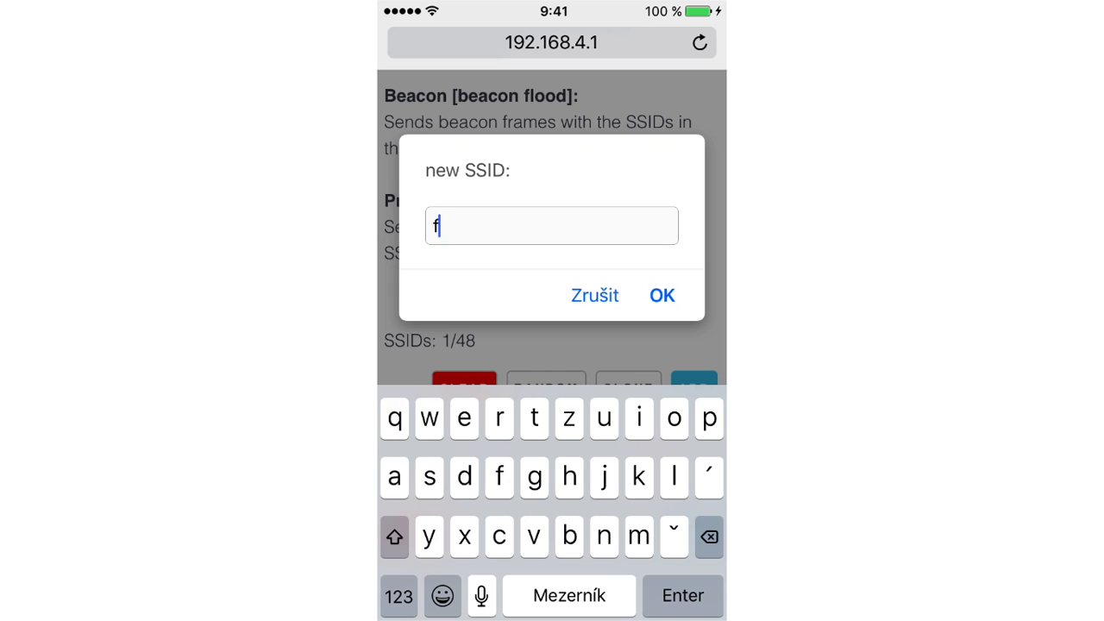
Add a fake SSID named 'fake wifi', filling the list to 48 of 48 entries
type("ake wifi")
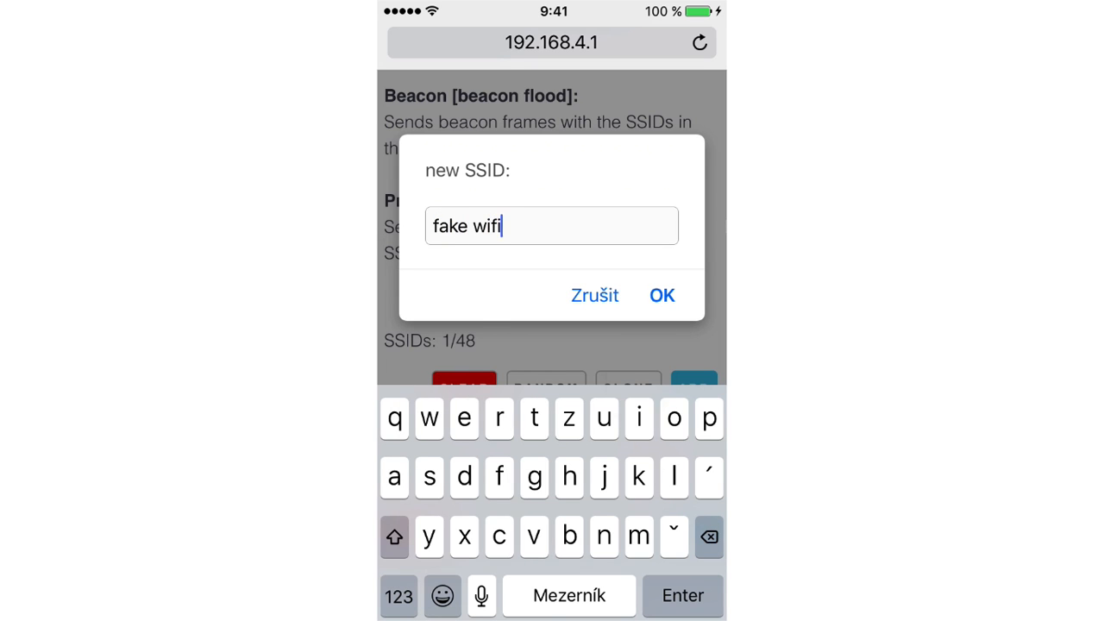
left_click(663, 295)
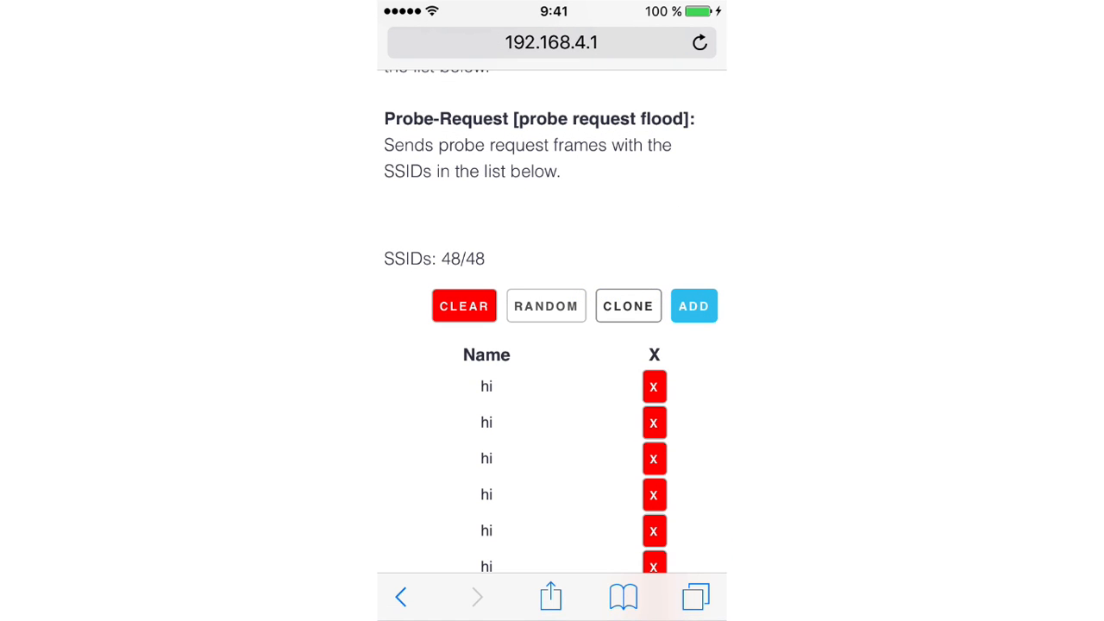
scroll("down", 3)
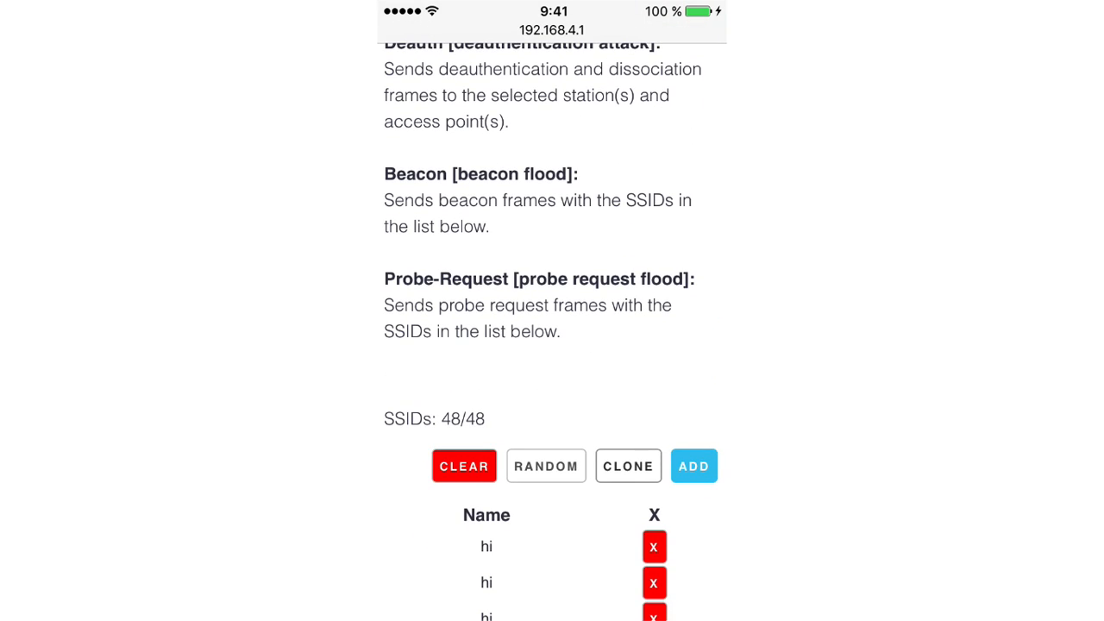
Clear the SSID list and refill it with randomly generated names
left_click(462, 465)
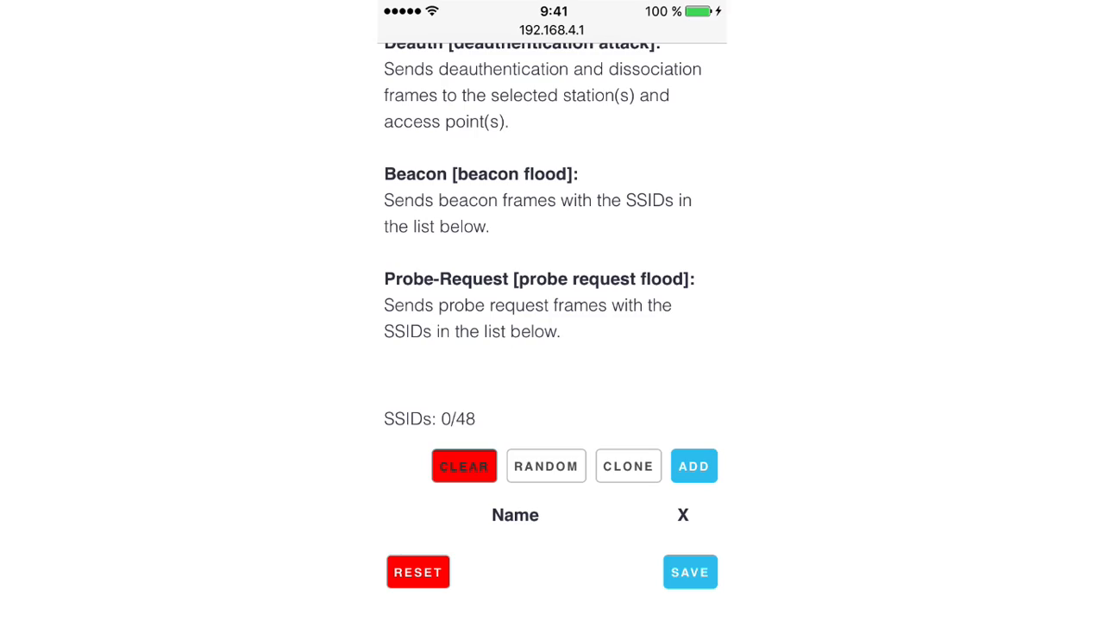
left_click(545, 466)
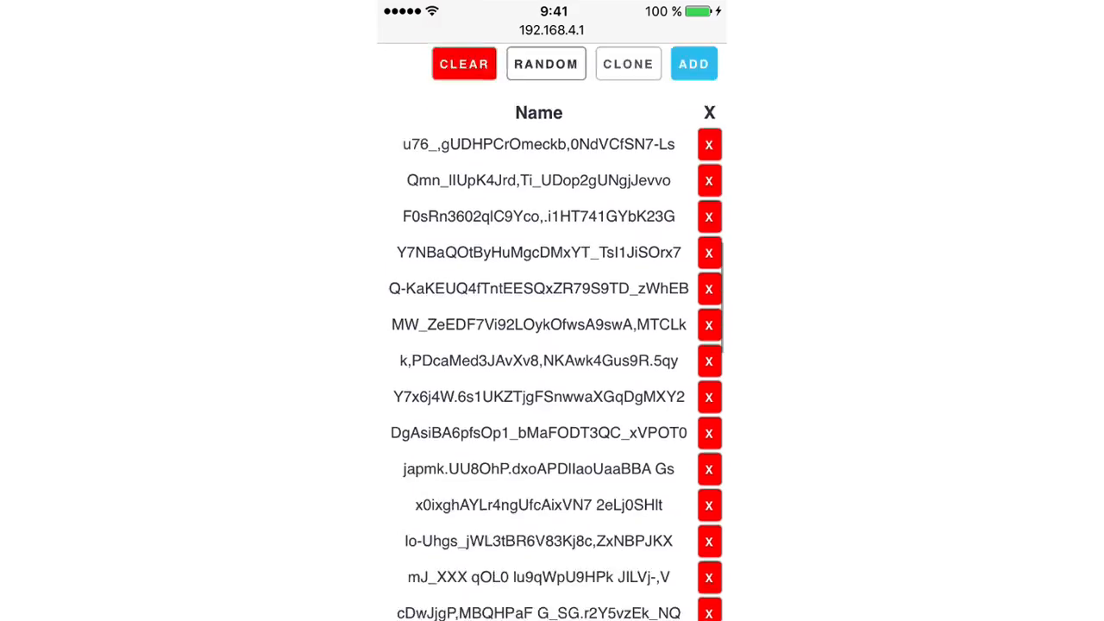
scroll("down", 3)
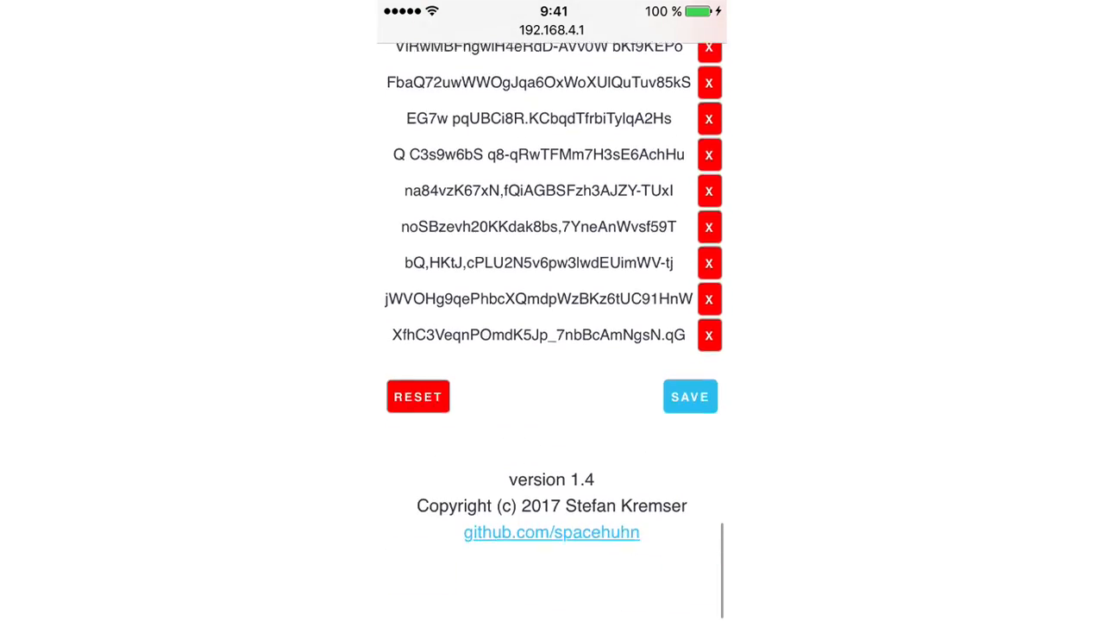
Review the Settings page showing SSID pwned, password deauther, channel 1
left_click(528, 57)
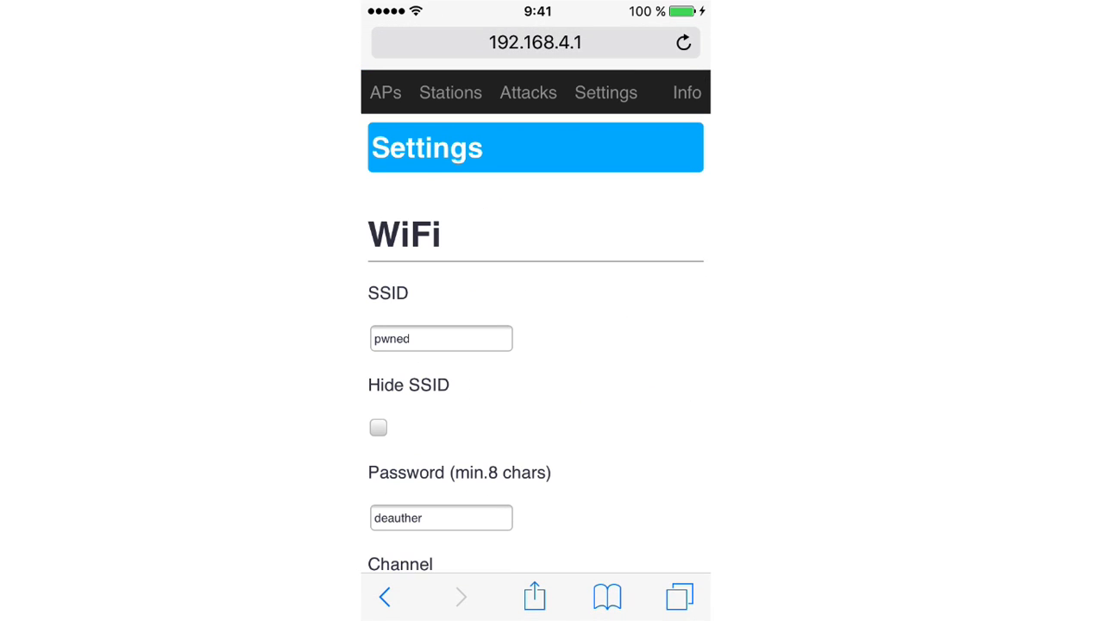
scroll("down", 3)
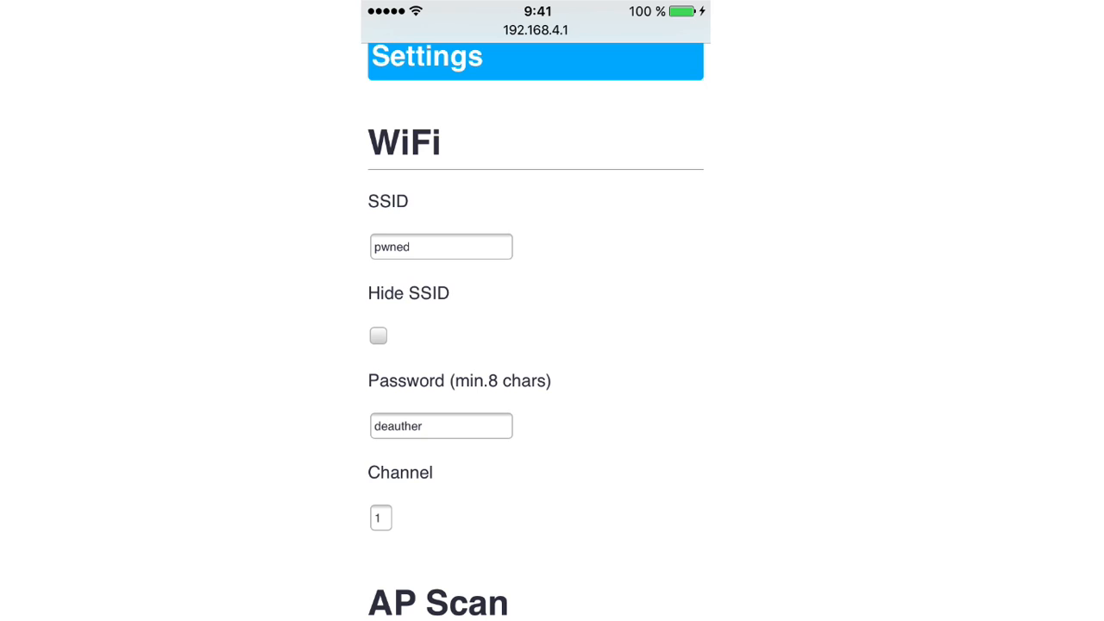